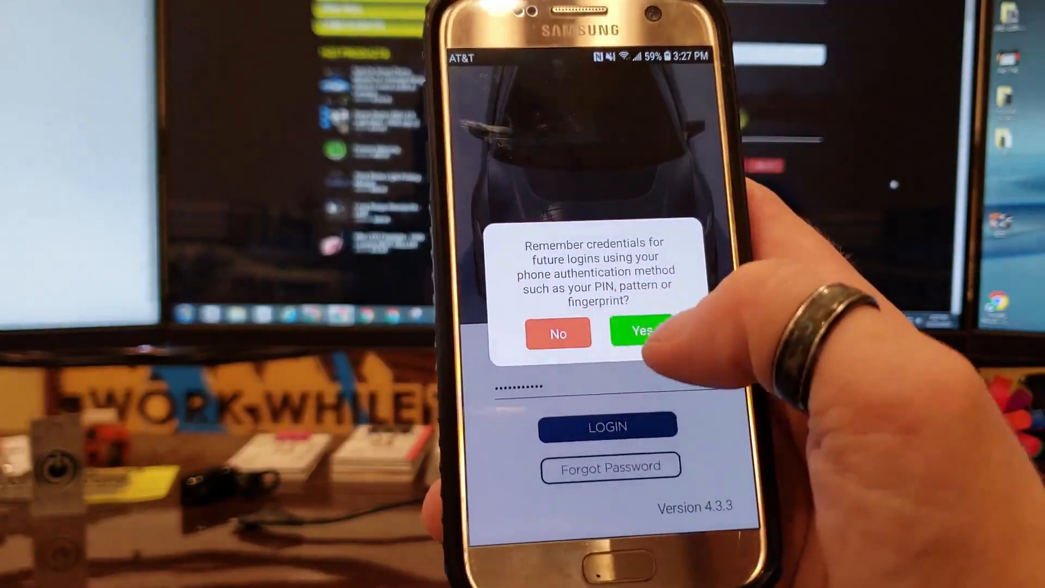
Step: Choose Yes to remember the credentials for PIN or fingerprint login
click(641, 332)
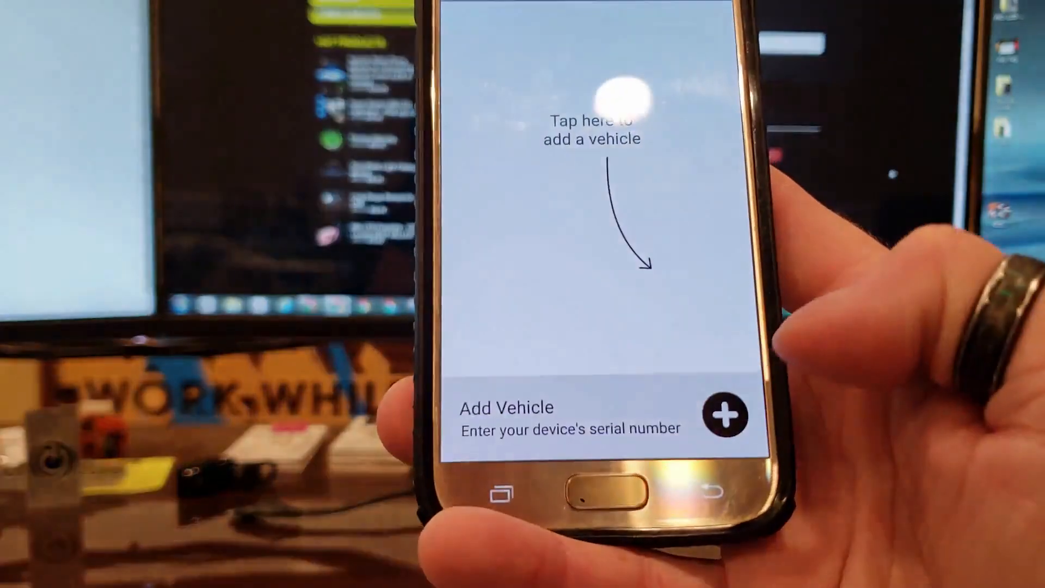
Step: Add a vehicle by submitting the device's serial number as the registration code
click(721, 414)
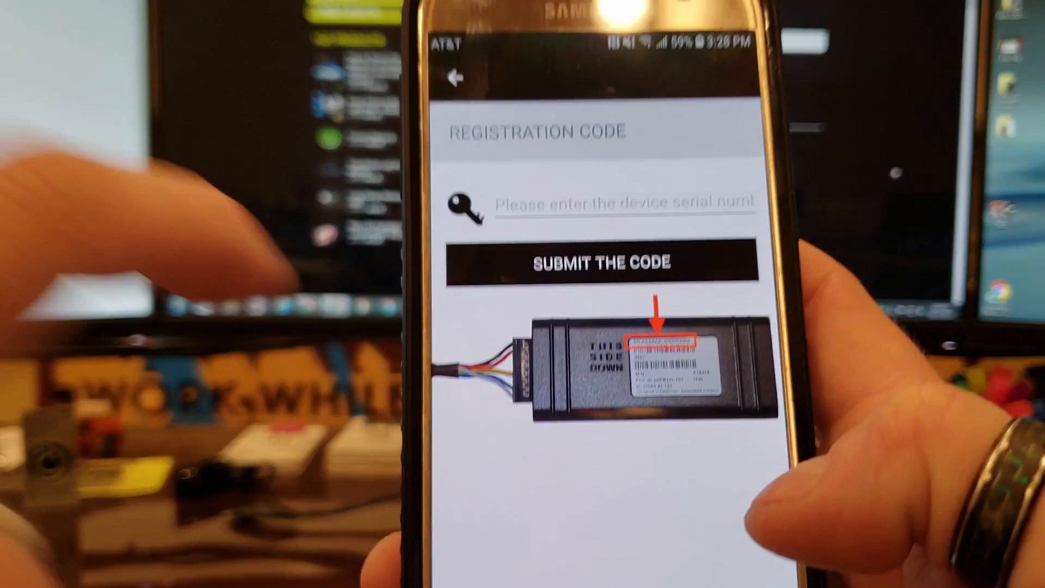
click(627, 203)
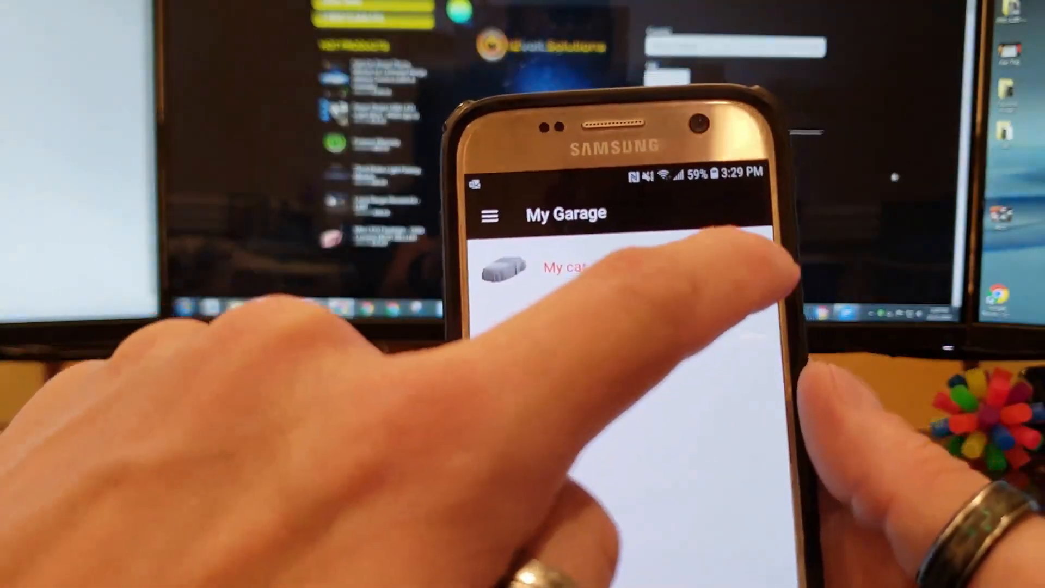
Step: Release the device from its previous vehicle and dismiss the success message
click(778, 259)
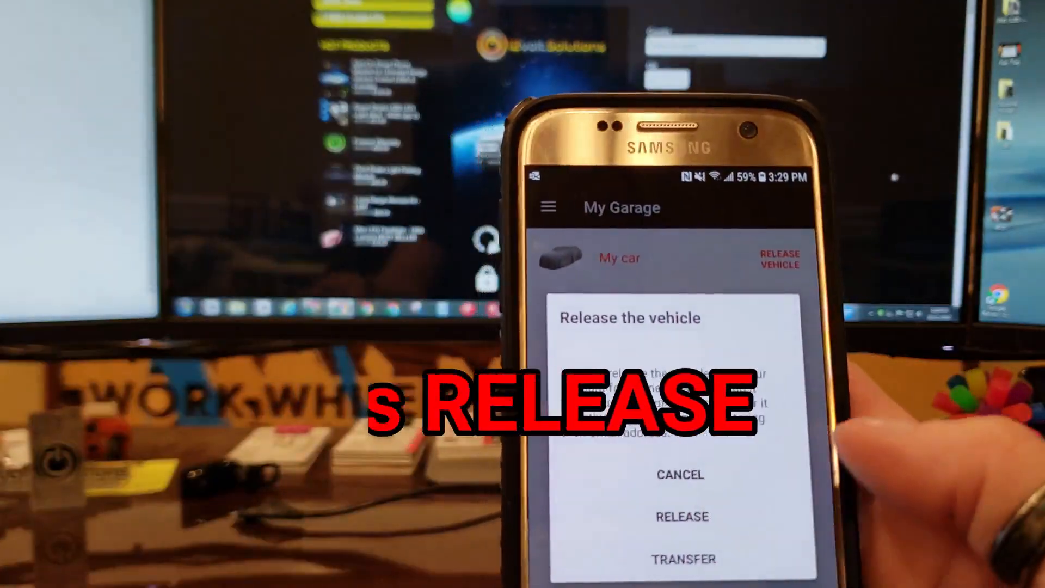
click(681, 516)
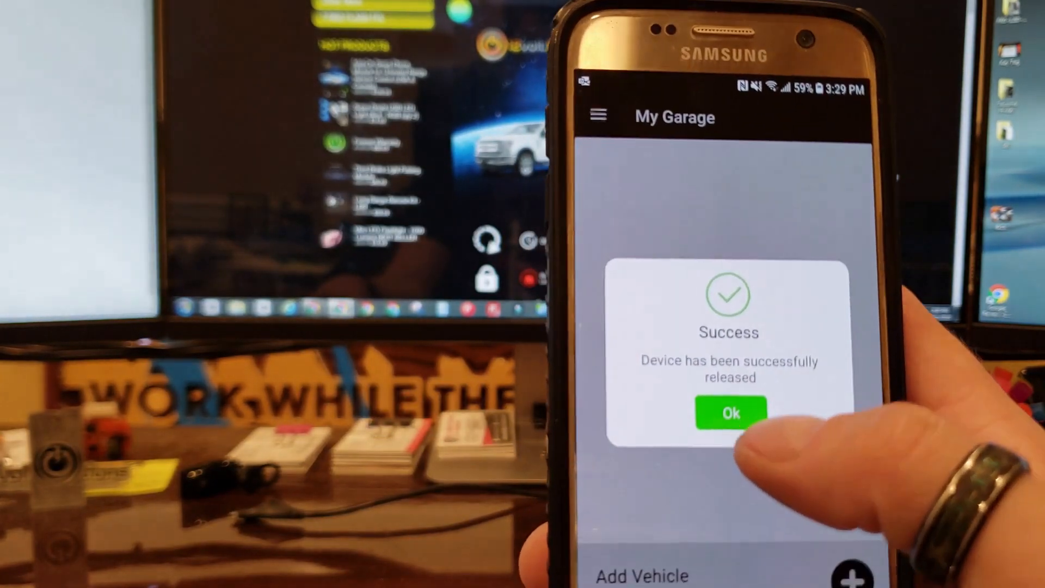
click(731, 413)
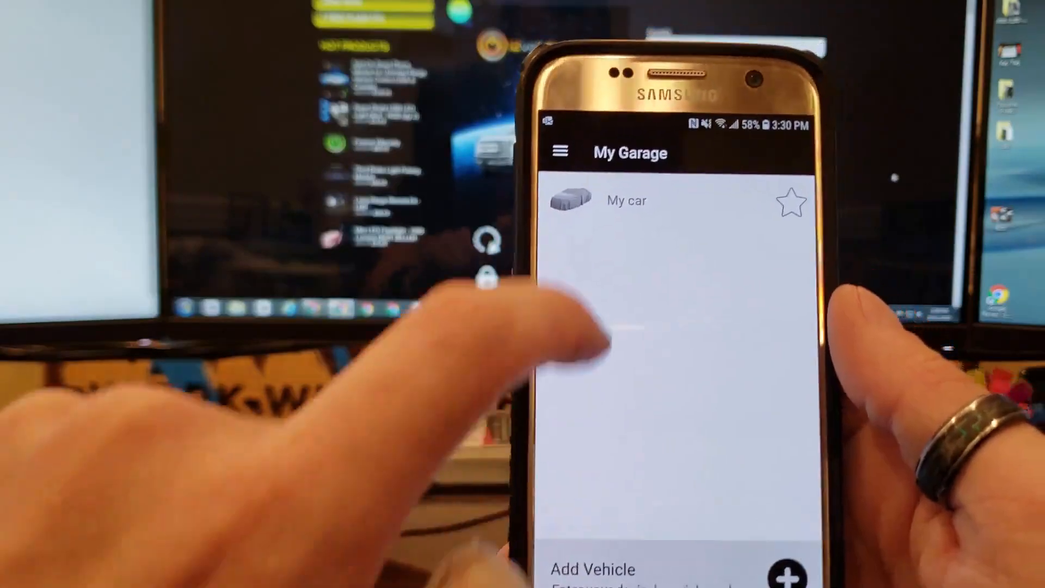
Step: Open My car's AUX1 settings, accept the bypass-protocol prompt, and scroll the protocol list
click(626, 201)
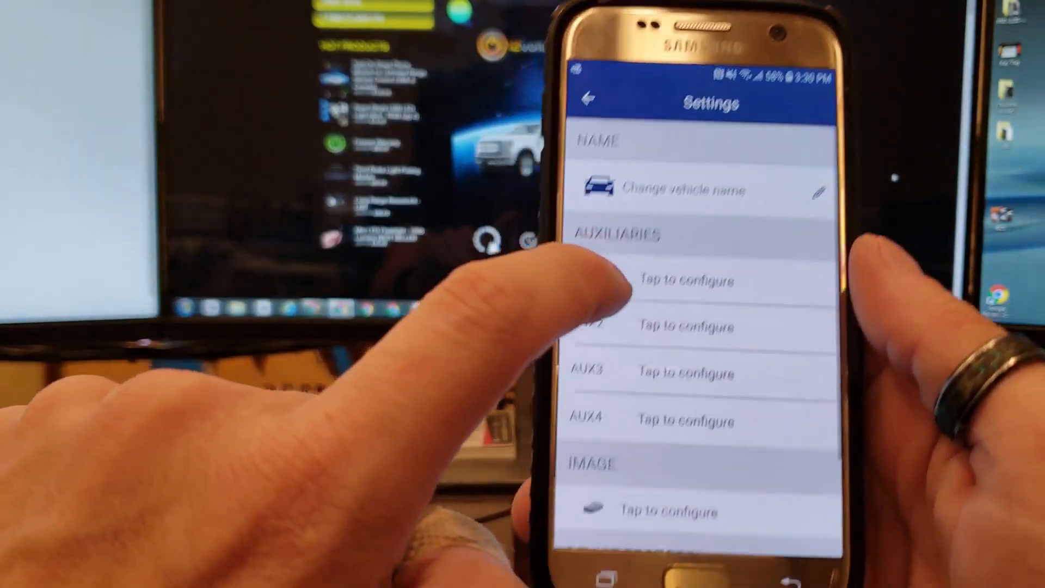
click(683, 280)
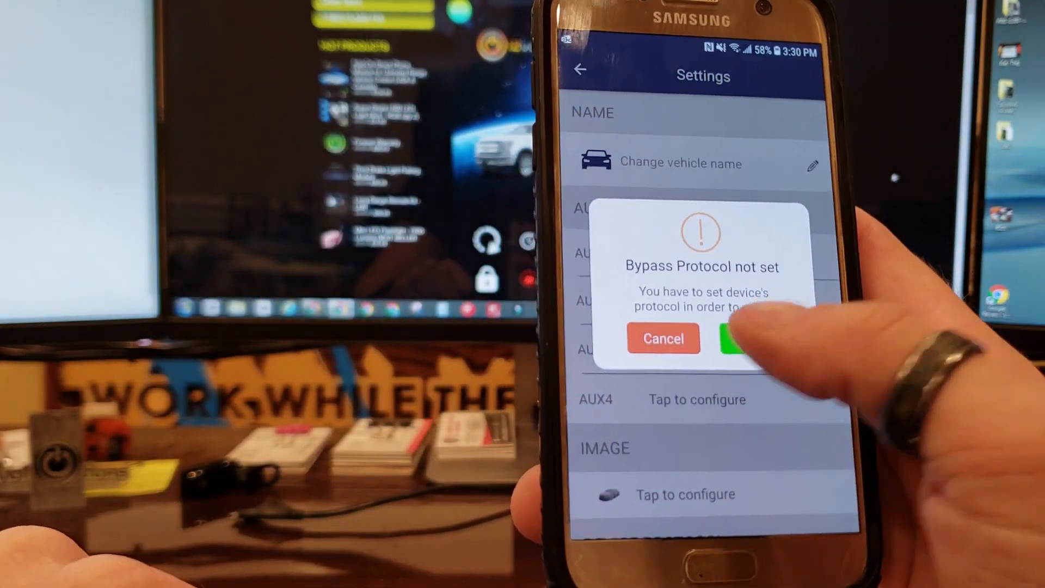
click(739, 339)
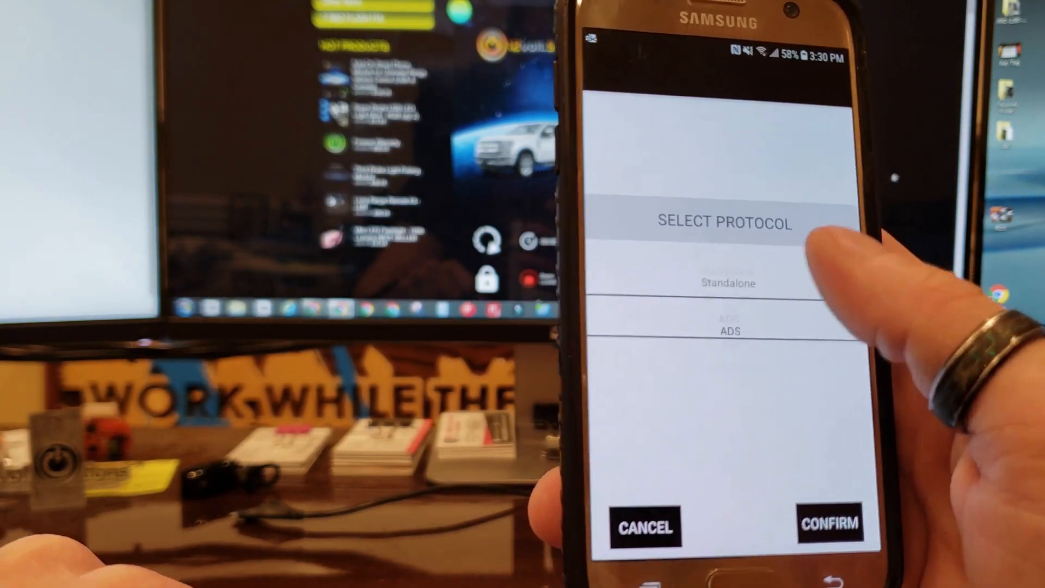
scroll(down, 3)
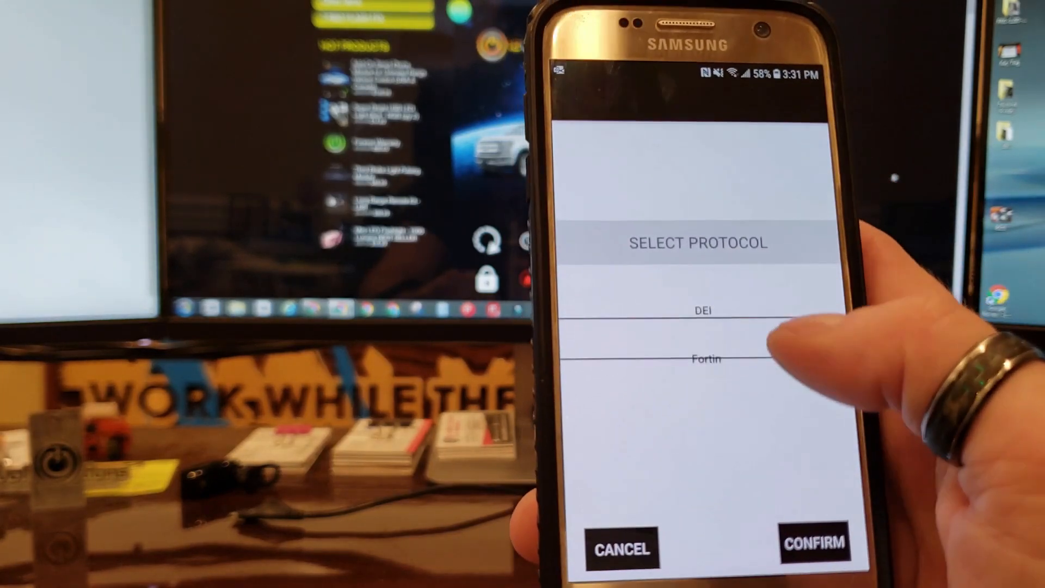
scroll(down, 3)
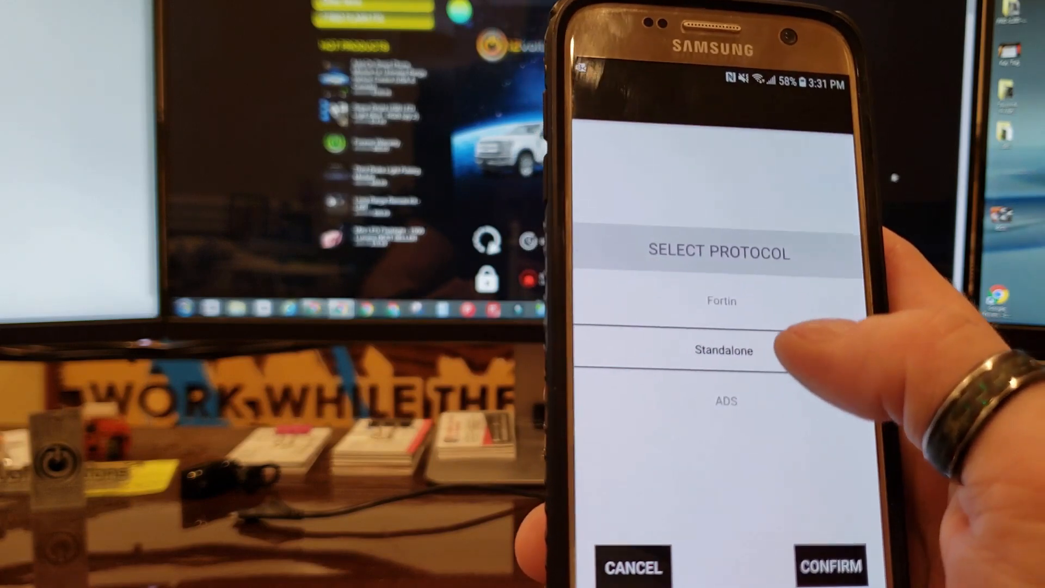
scroll(down, 3)
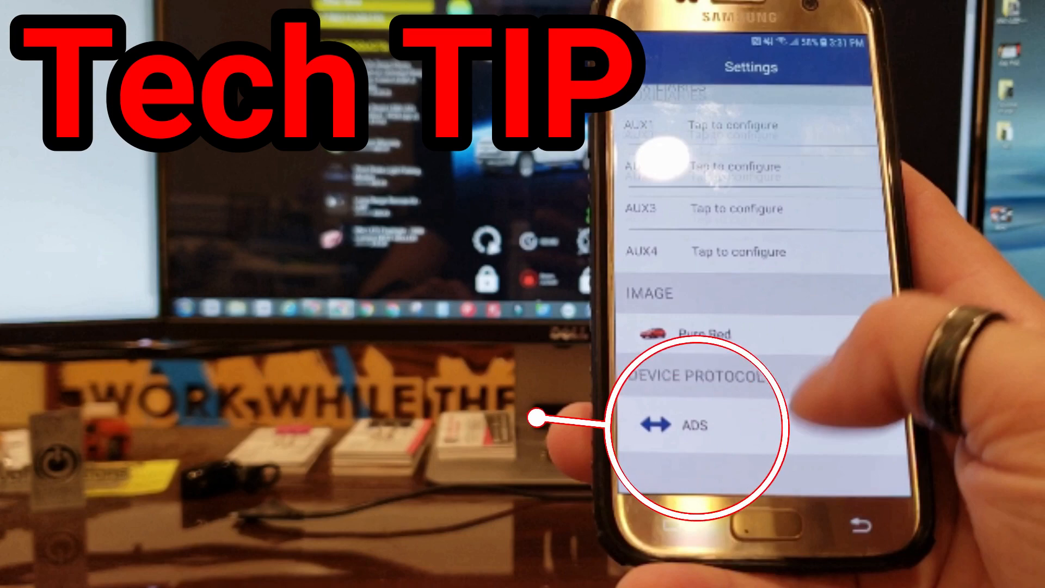
Step: Pick ADS on the Select Protocol wheel and confirm it
click(696, 425)
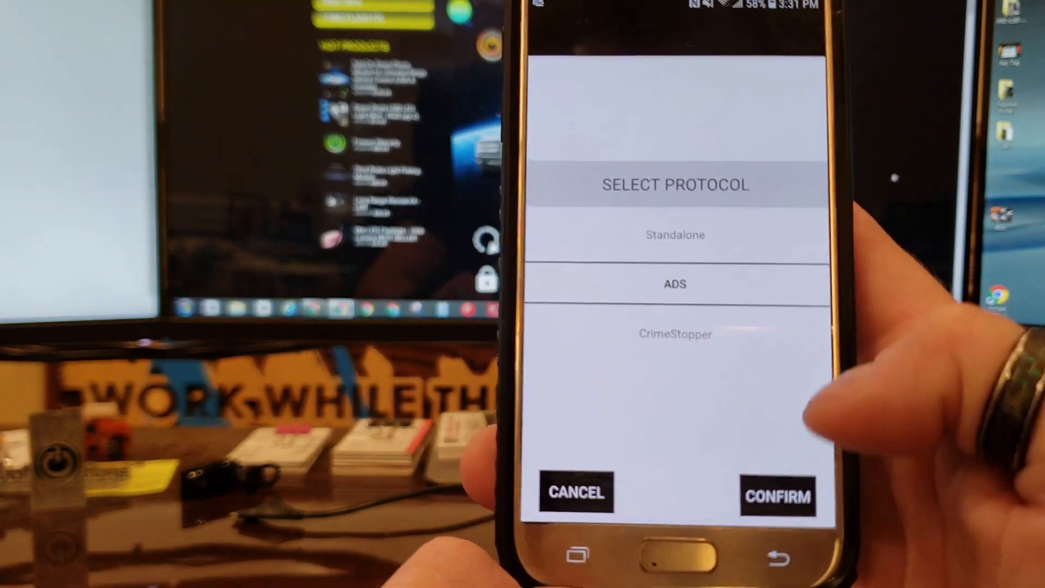
click(777, 496)
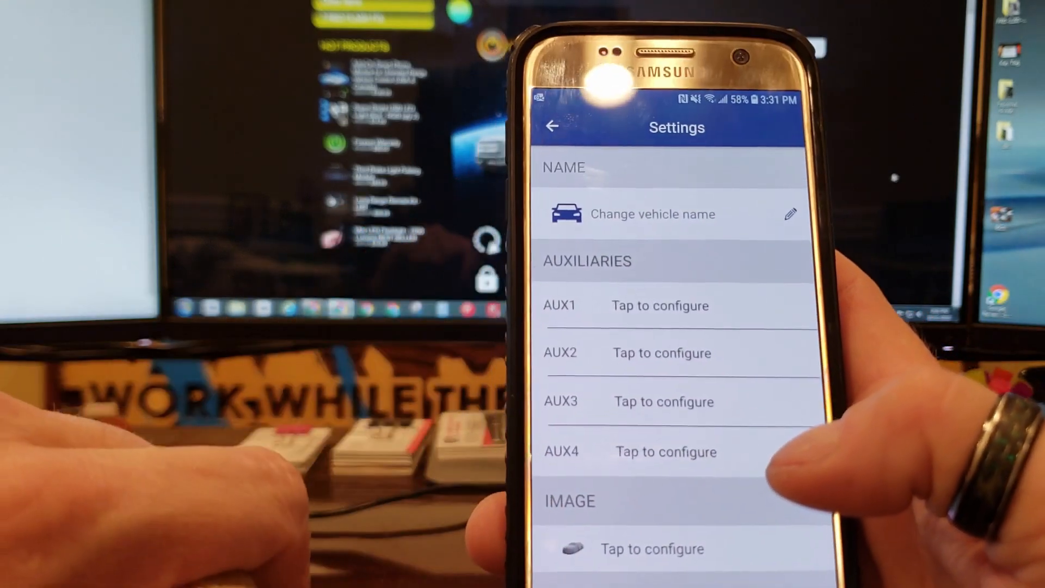
Step: Enter 'Subaeu' (intended Subaru) as the vehicle name and save it
click(669, 214)
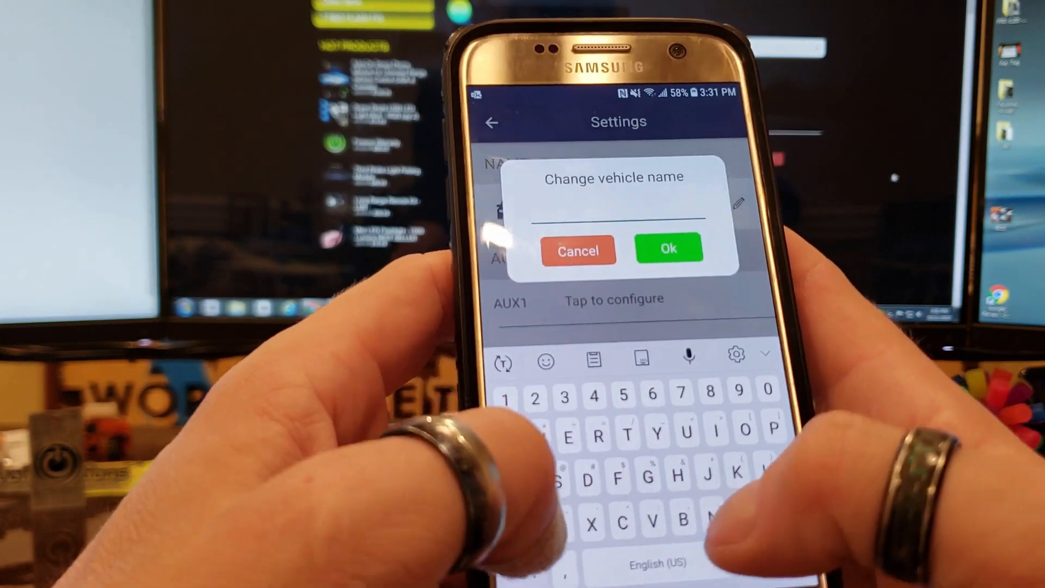
text(Subaeu)
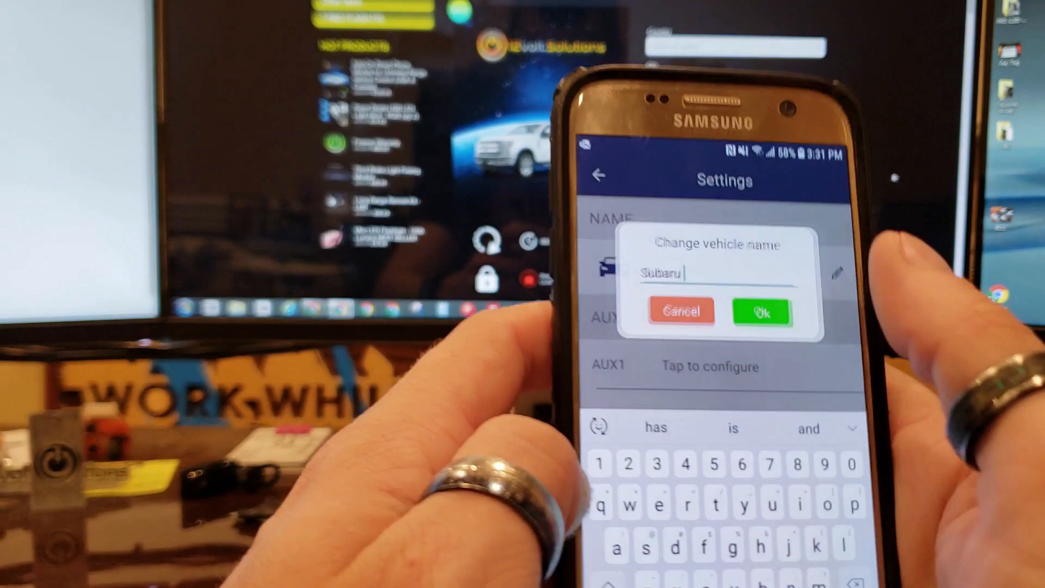
click(761, 313)
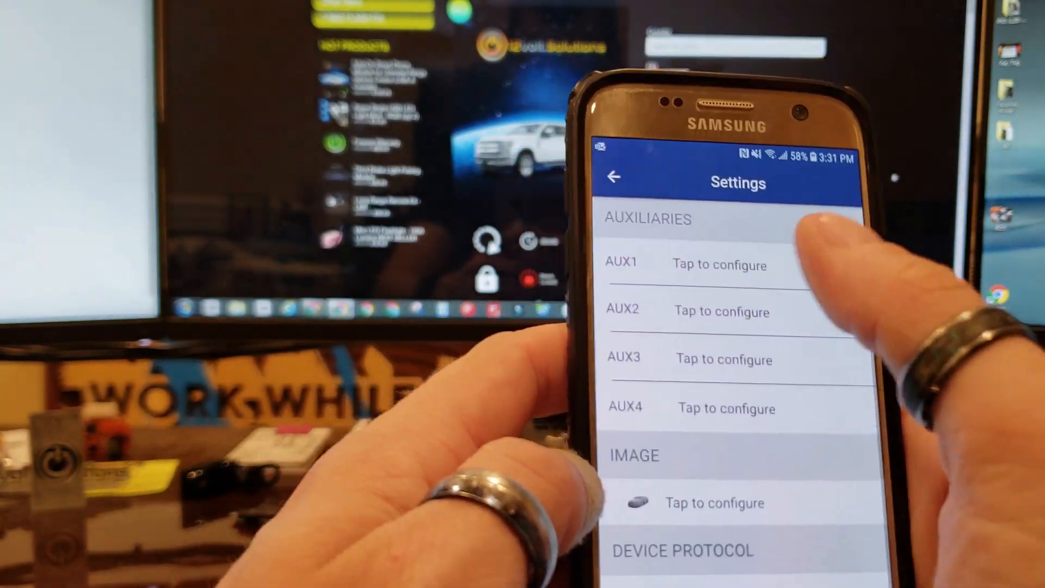
scroll(down, 3)
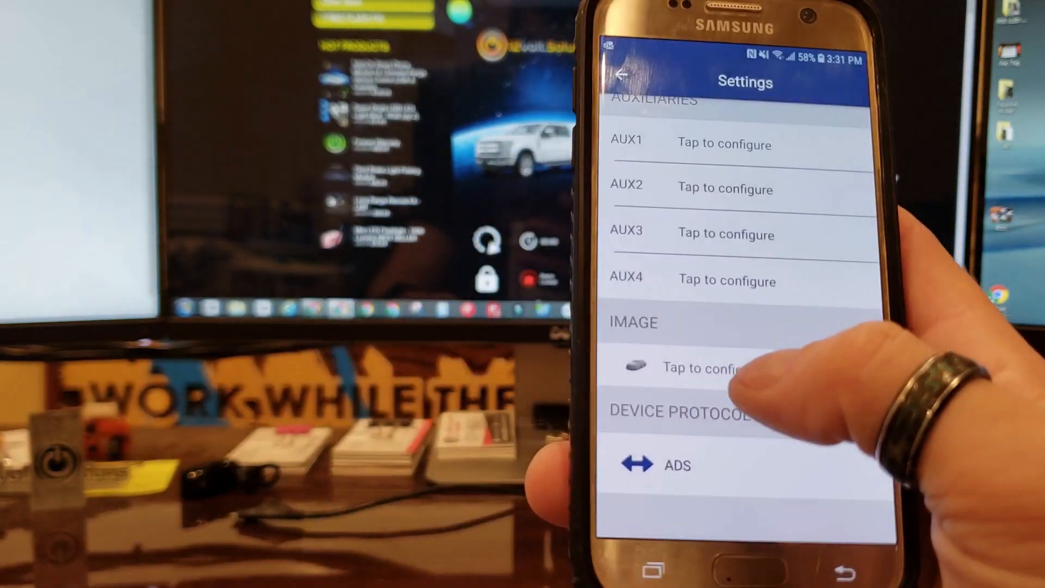
Step: Assign a 2017 Subaru Crosstrek image, then re-pick it with the 2.0i 4drs CUV trim
click(706, 367)
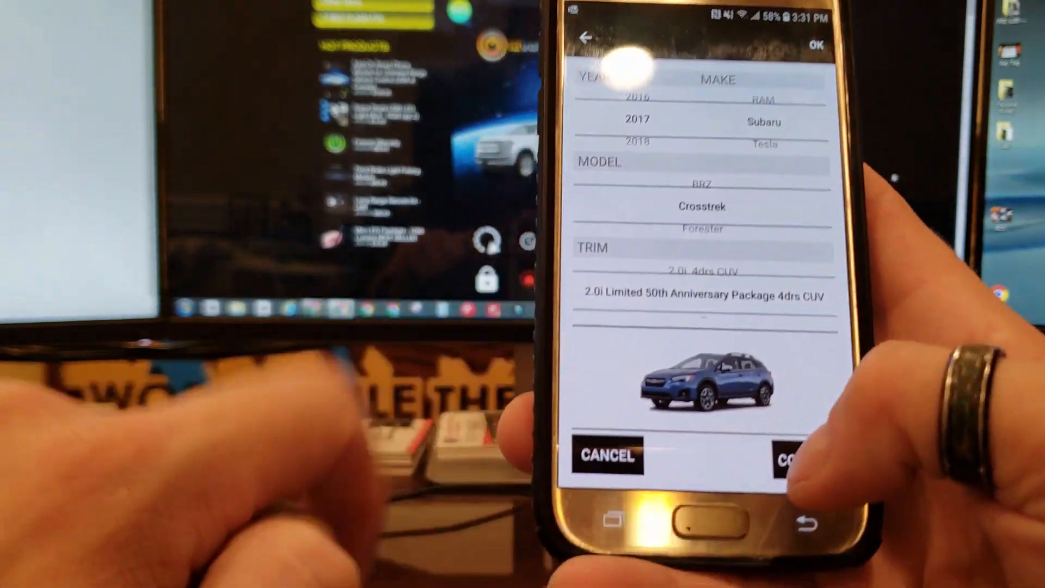
click(793, 456)
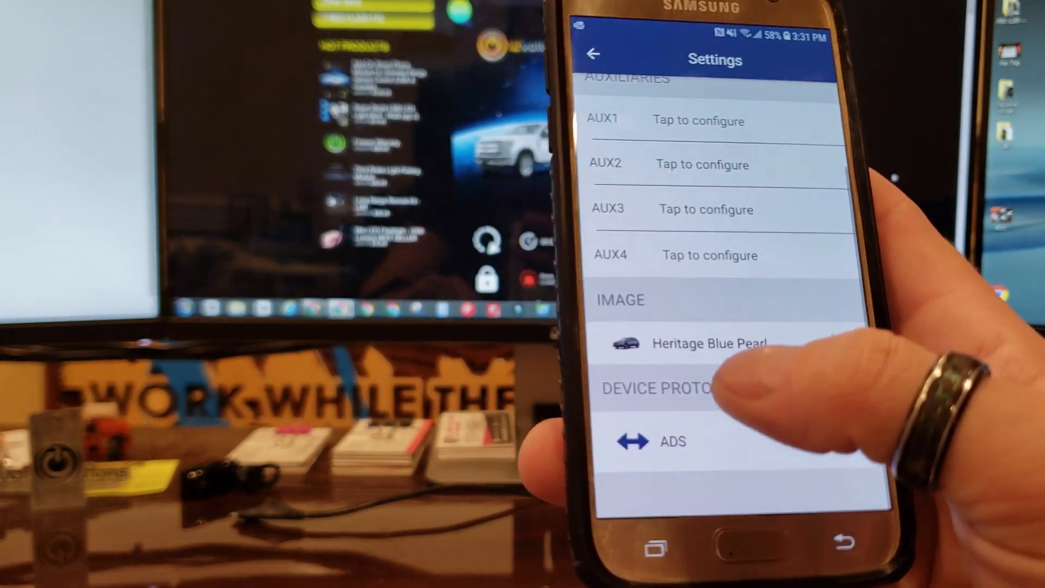
click(709, 344)
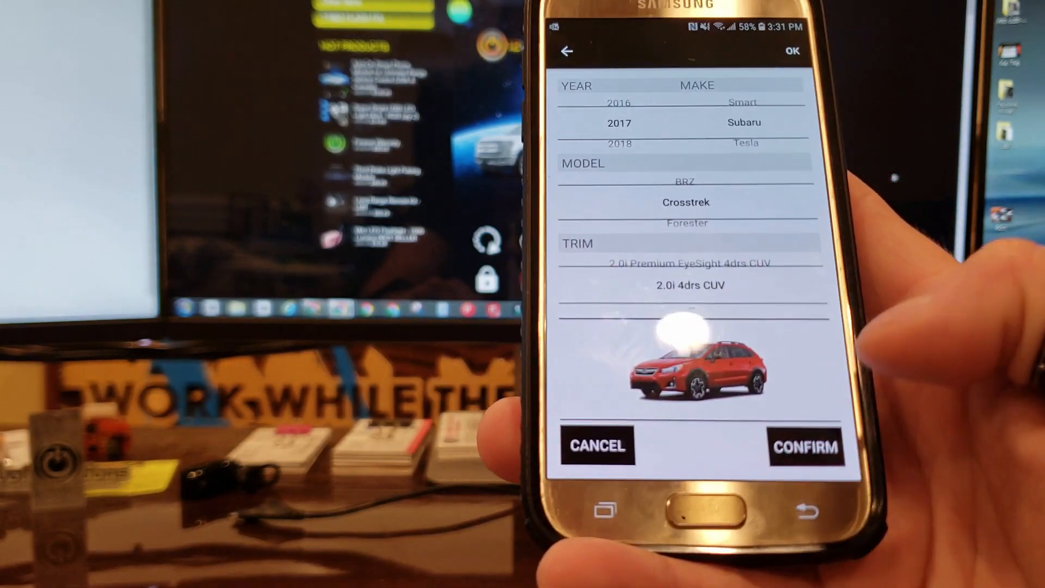
click(805, 445)
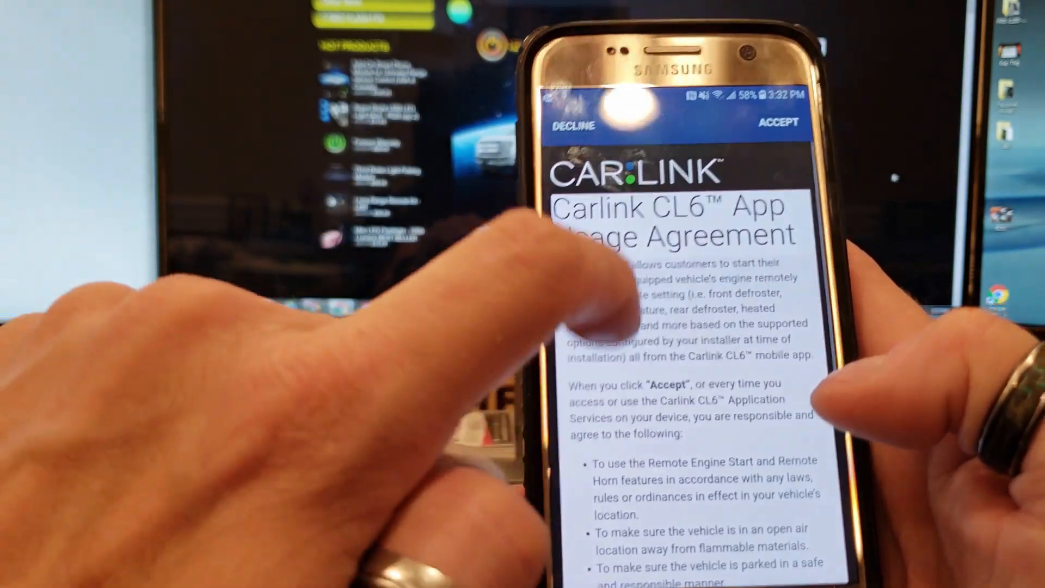
Step: Accept the Carlink CL6 App Usage Agreement
click(777, 124)
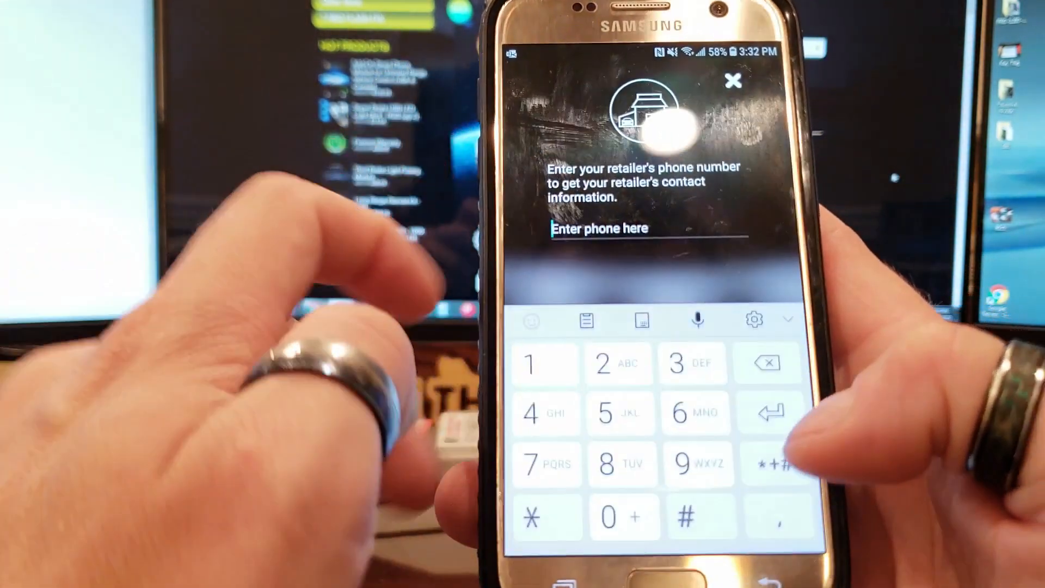
text(888)
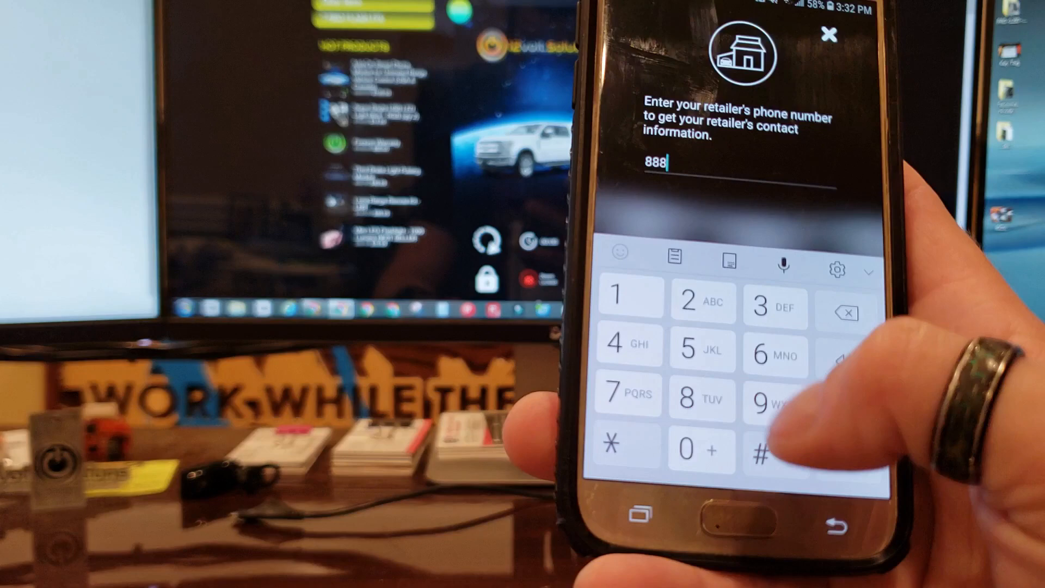
text(-880)
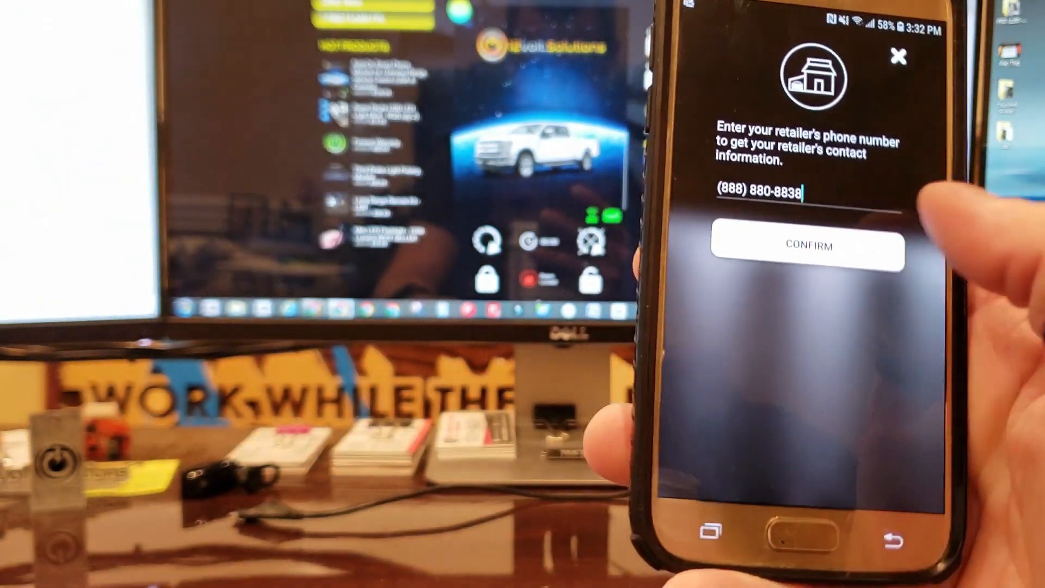
click(807, 246)
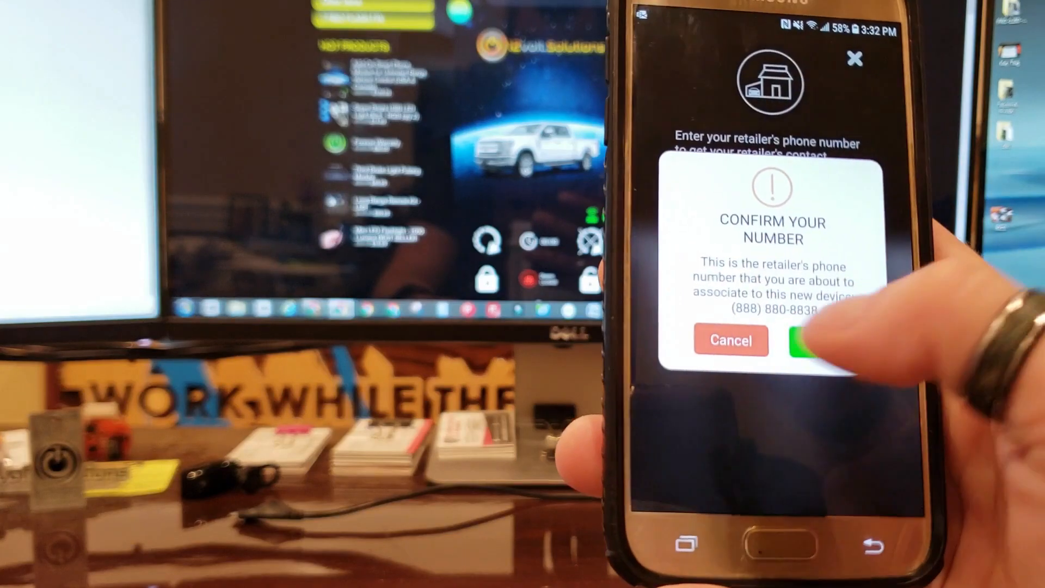
click(816, 341)
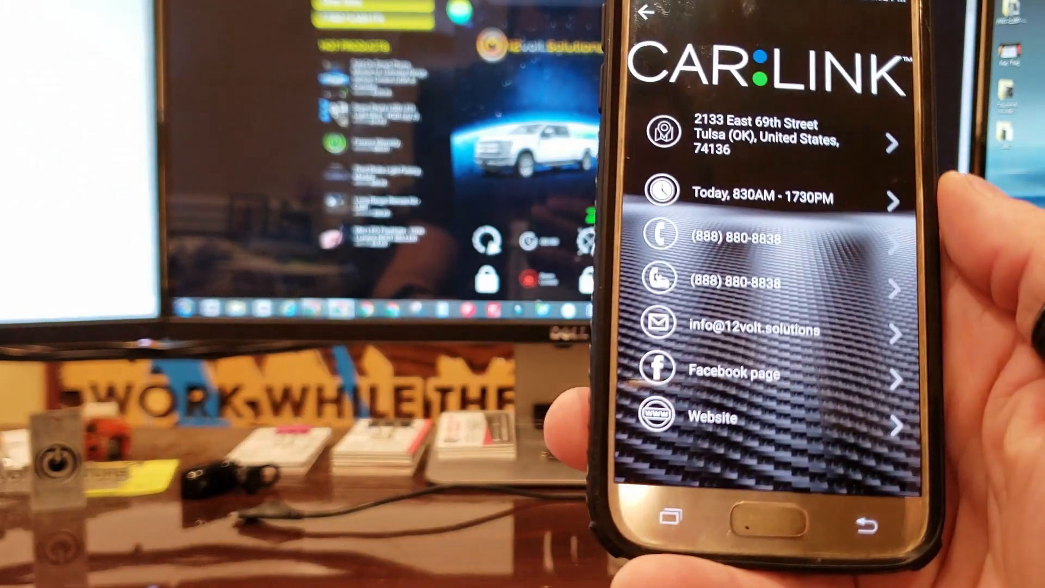